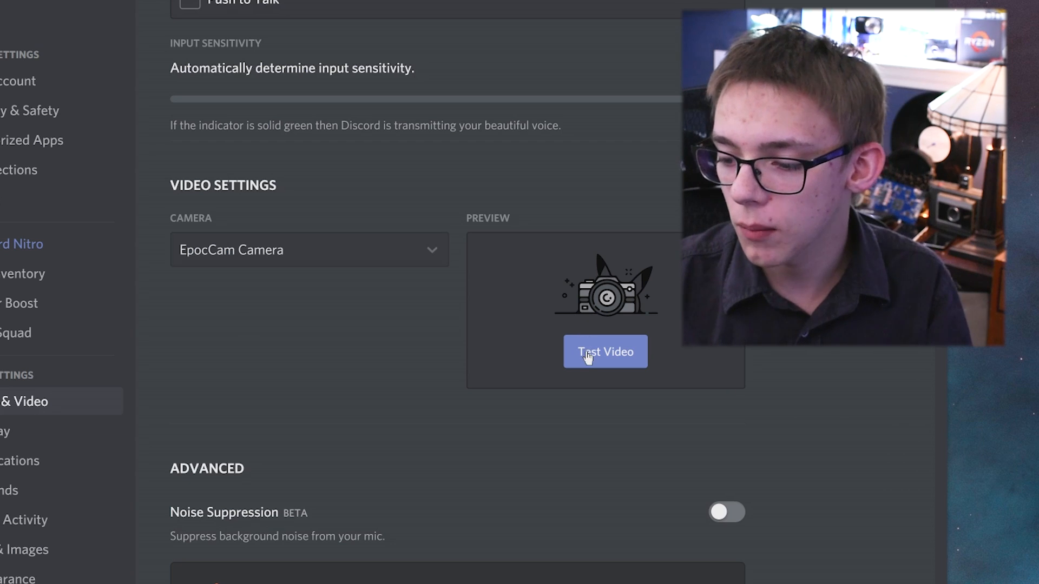
Step: Test EpocCam Camera video and set the input device to Microphone (Kinoni Audio Source)
click(604, 351)
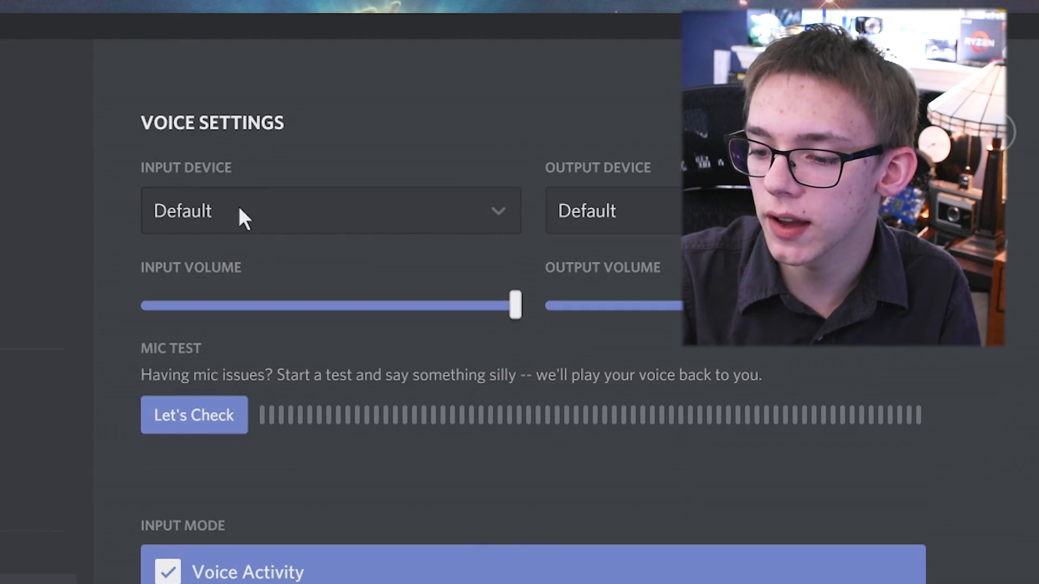
click(331, 211)
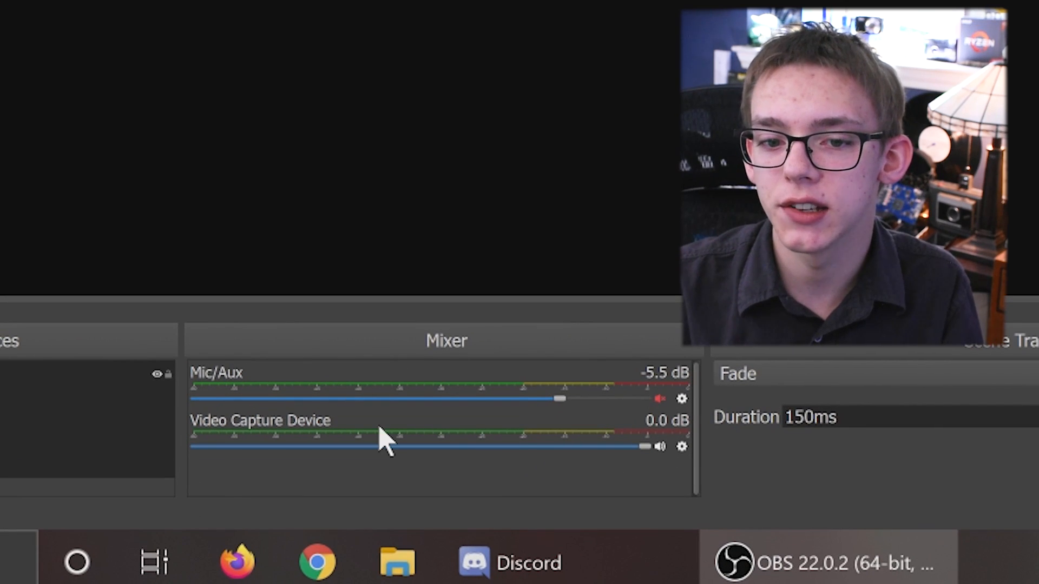
click(508, 563)
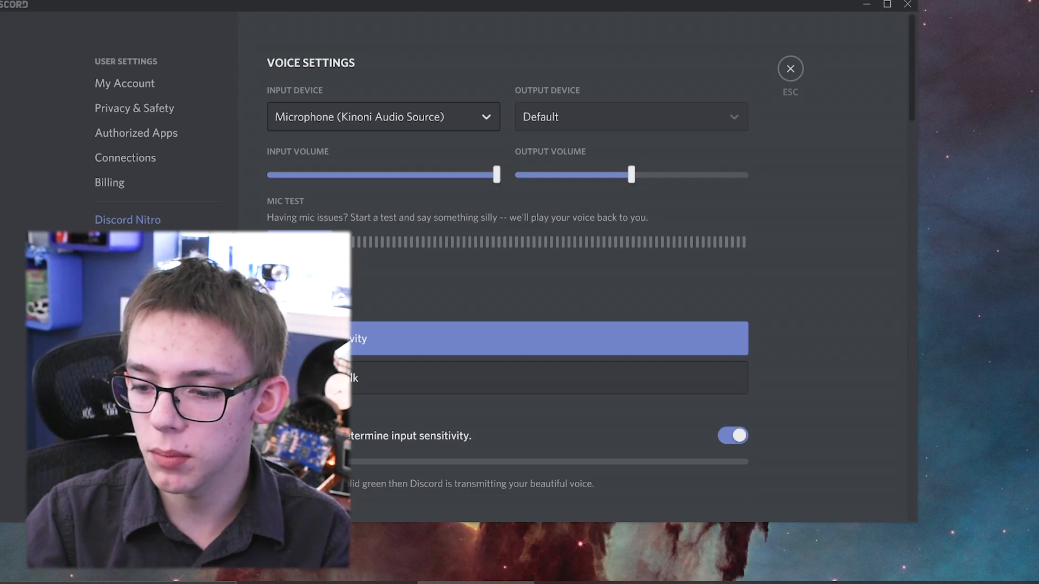
Step: Run a mic test on the Kinoni microphone and scroll to the Advanced section
click(298, 242)
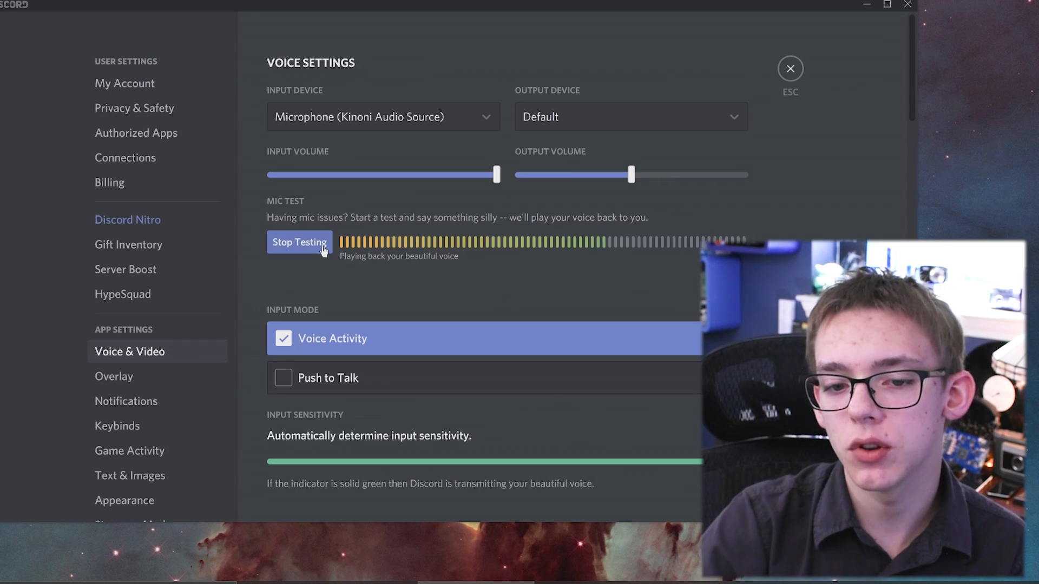
scroll(down, 3)
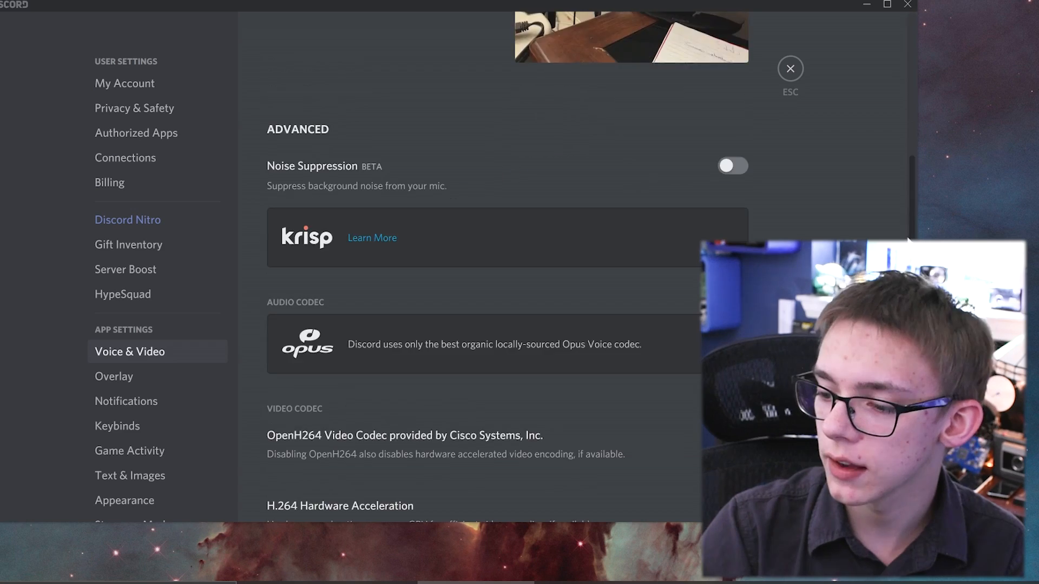
scroll(up, 3)
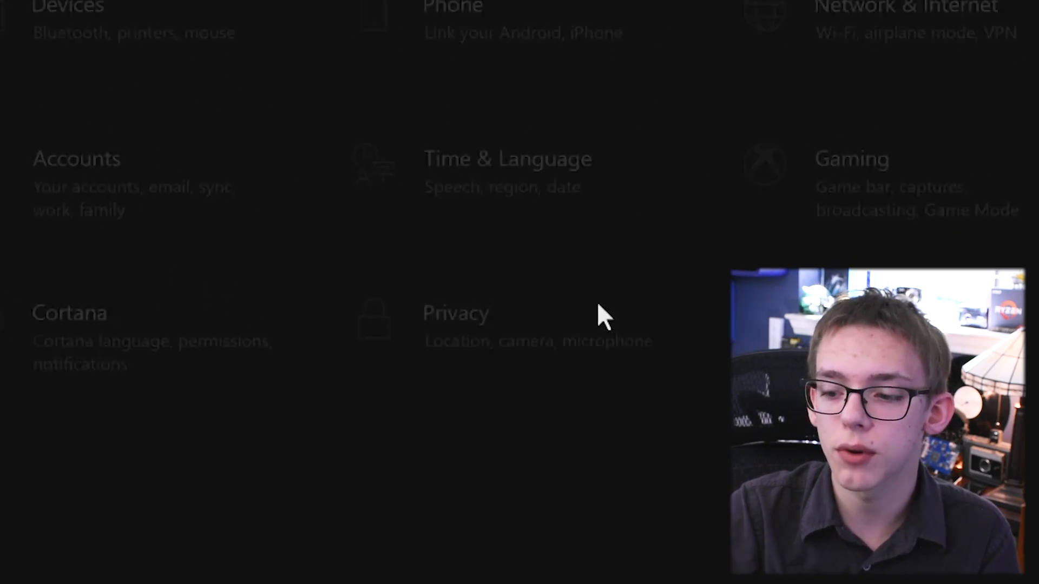
Step: Check Privacy > Camera lets desktop apps like EpocCam Viewer, obs64.exe and Discord use the camera
click(456, 325)
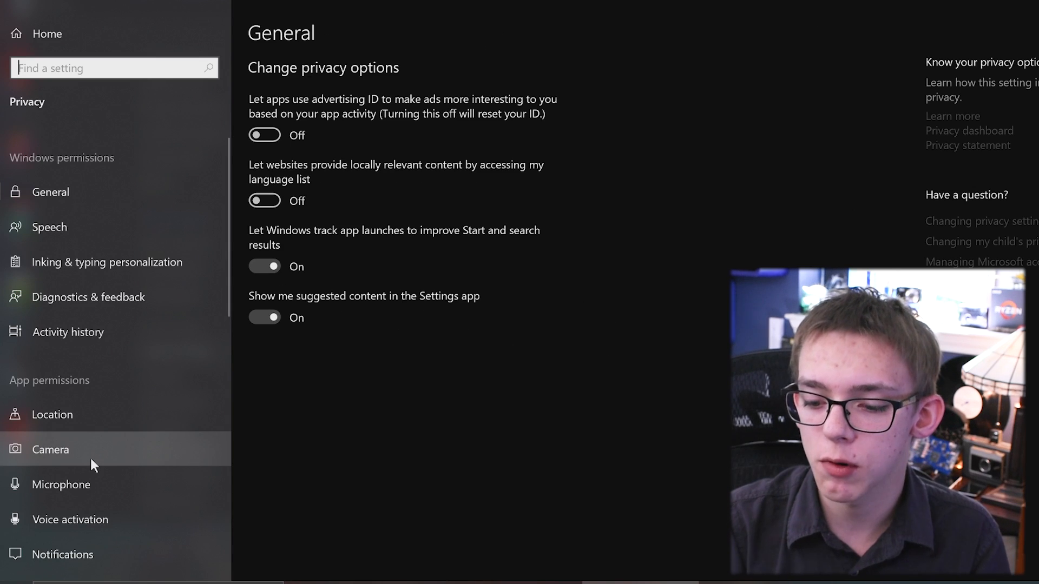
click(49, 450)
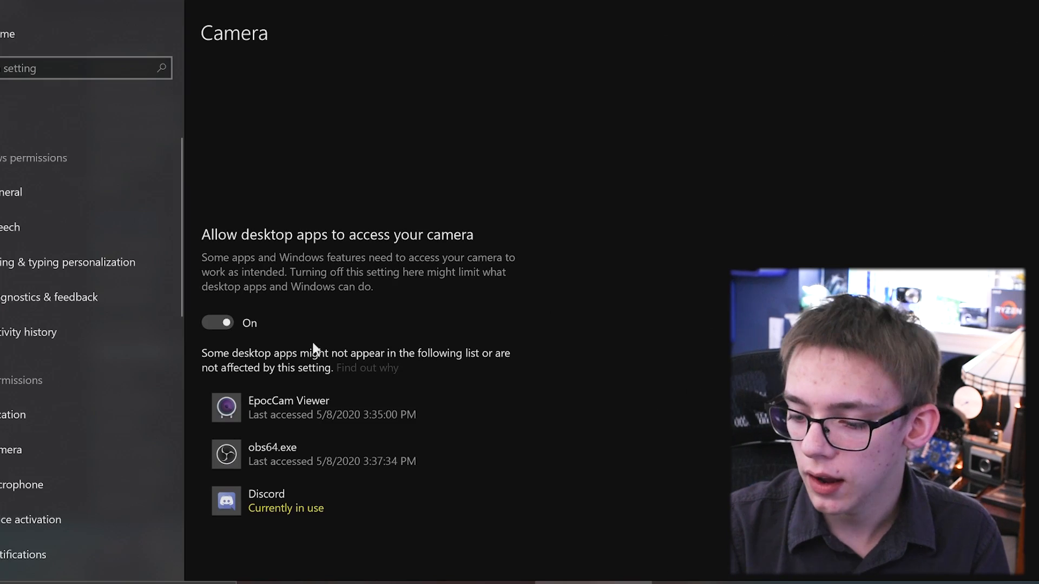
scroll(up, 3)
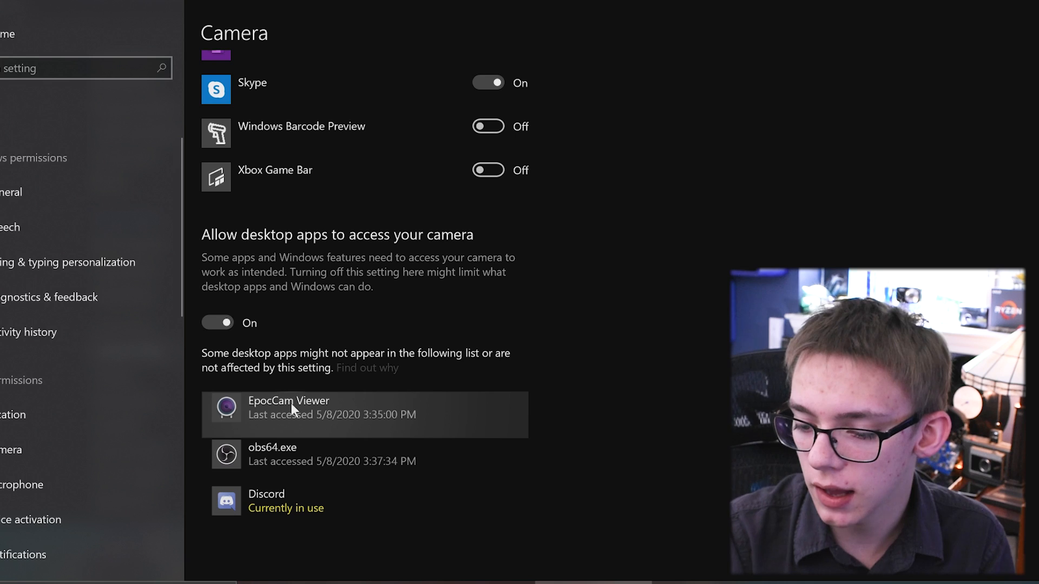
mouse_move(288, 461)
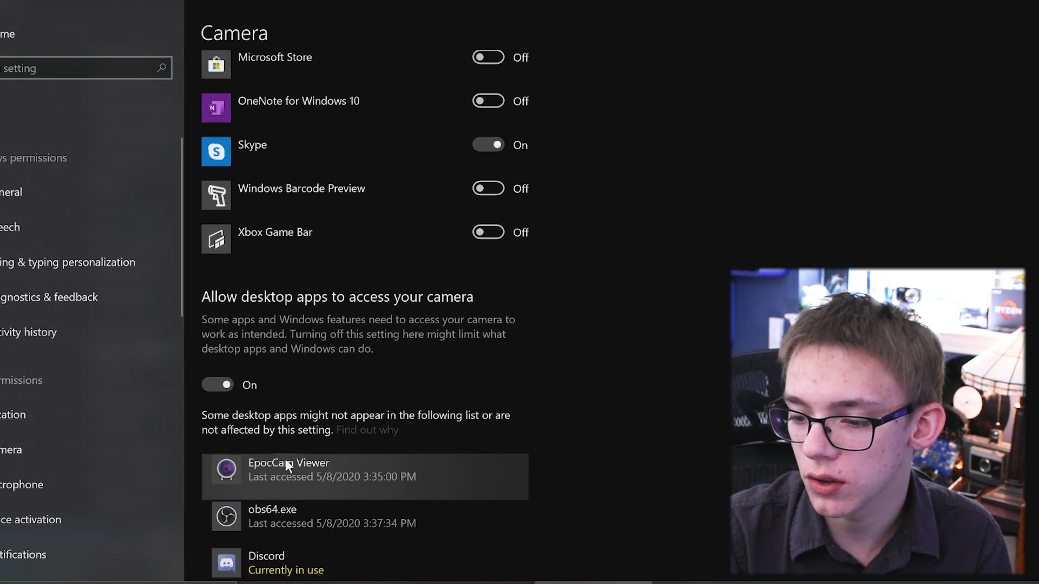
click(218, 384)
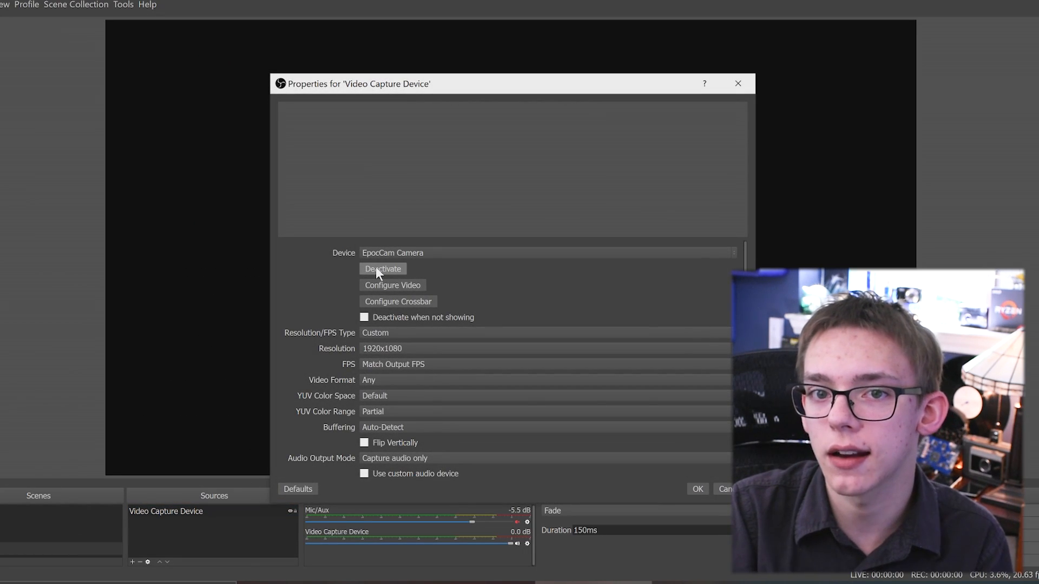
Step: Deactivate the EpocCam Camera video capture device in its Properties
click(383, 269)
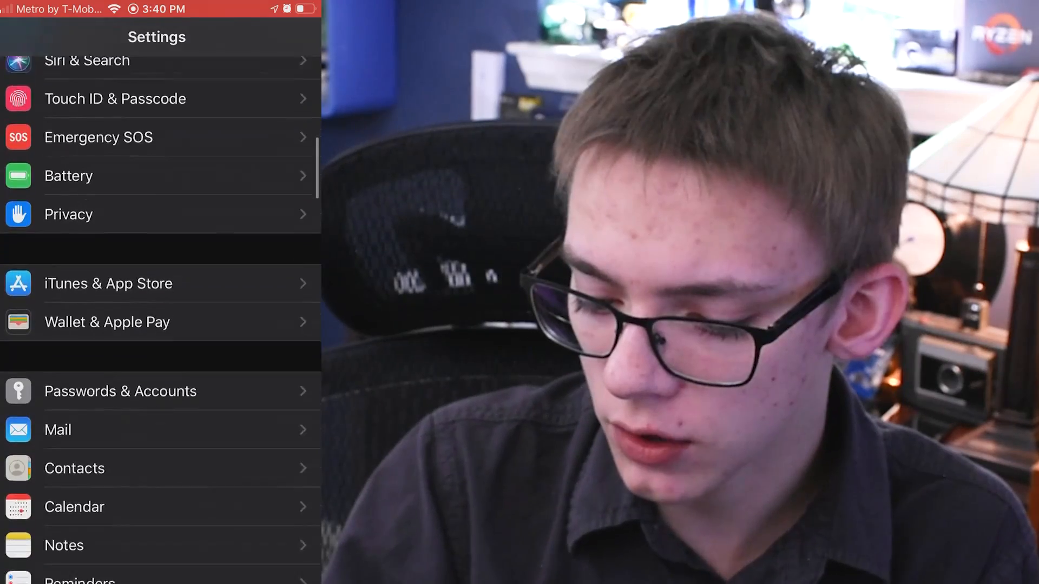
Step: Verify EpocCam HD's microphone and camera permissions, then launch EpocCam HD and grant access
scroll(down, 3)
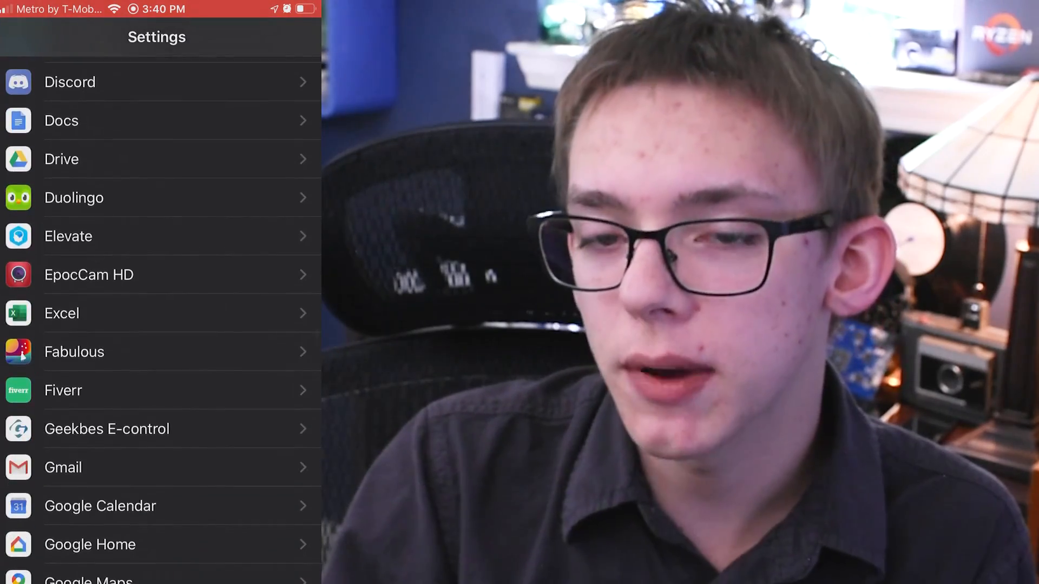
click(159, 275)
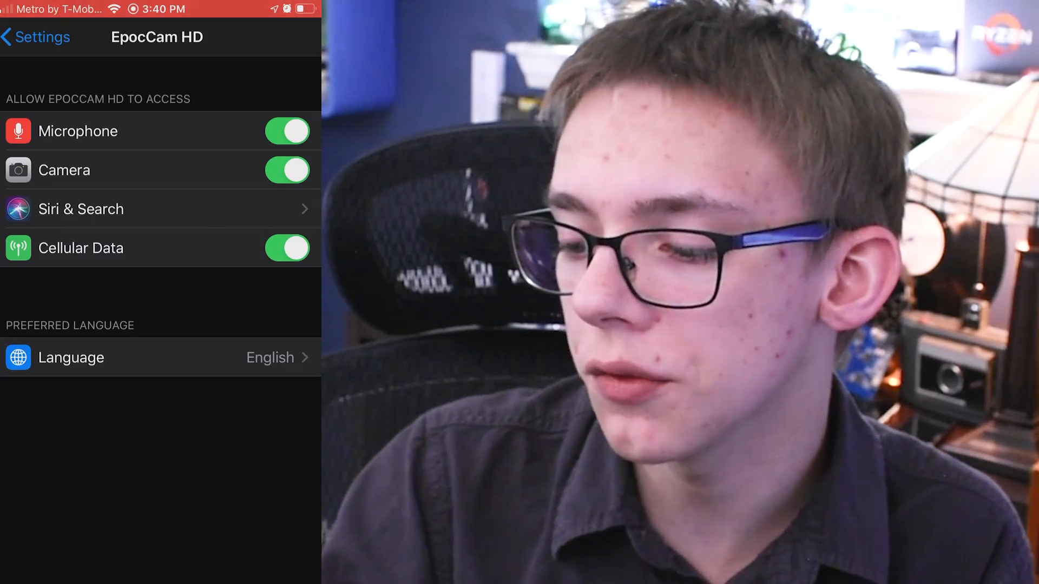
click(287, 170)
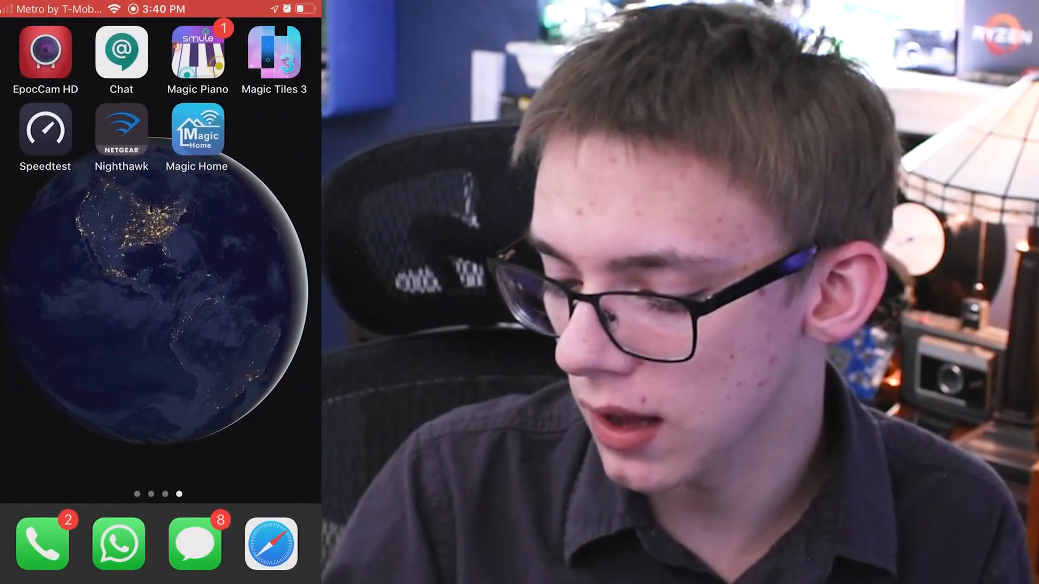
click(45, 51)
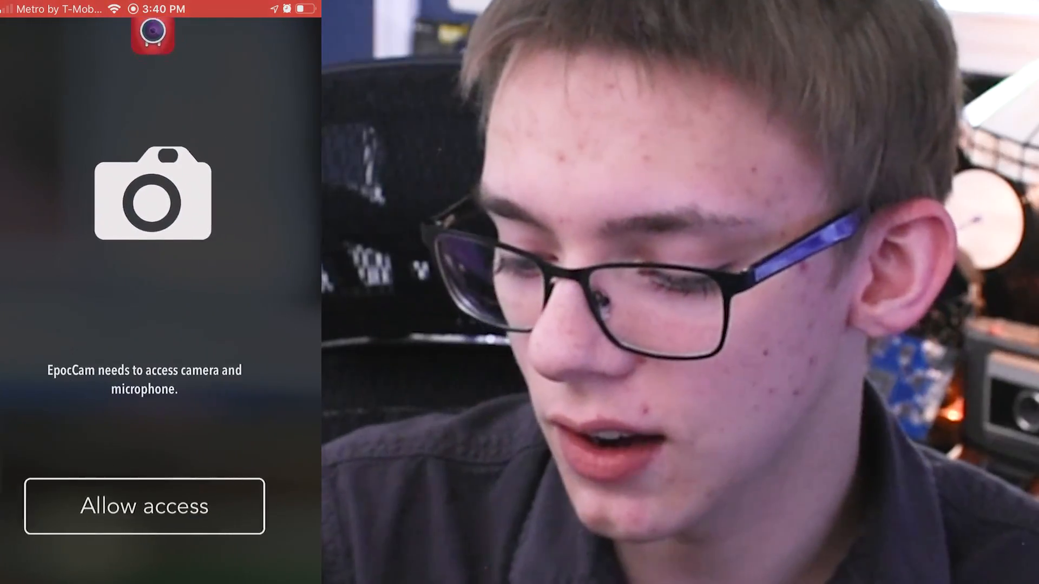
click(143, 507)
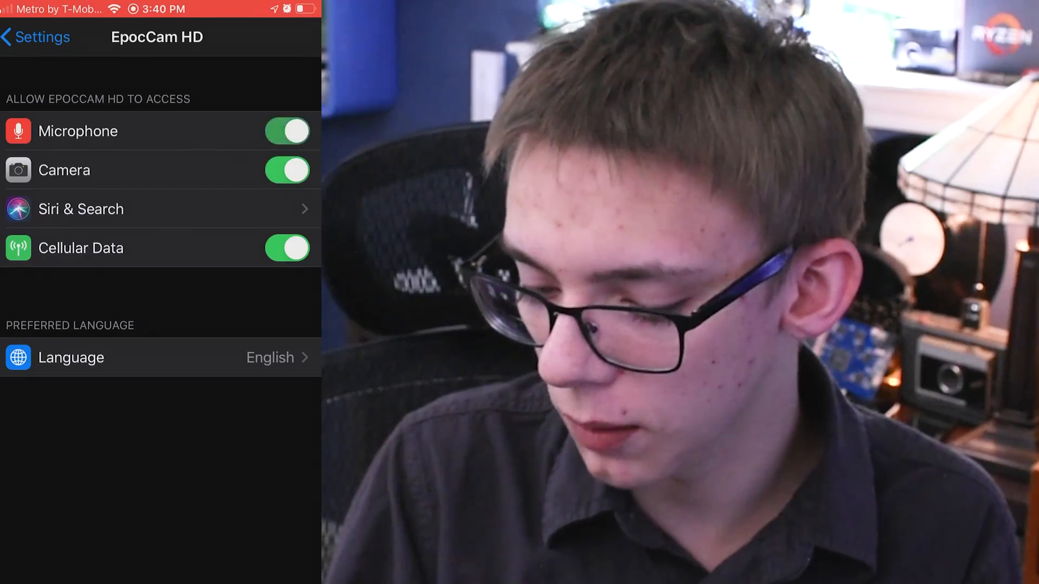